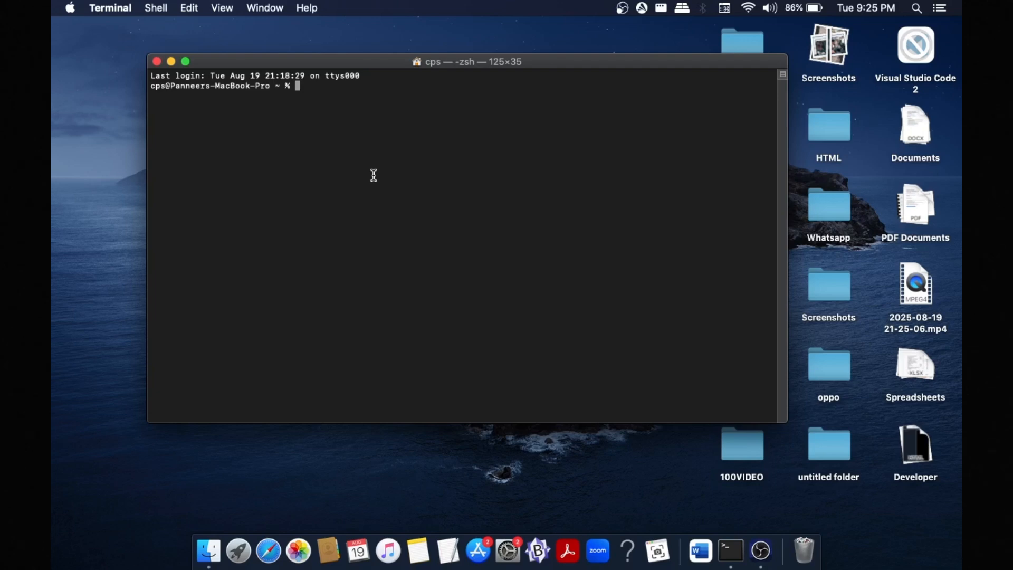
mouse_move(365, 90)
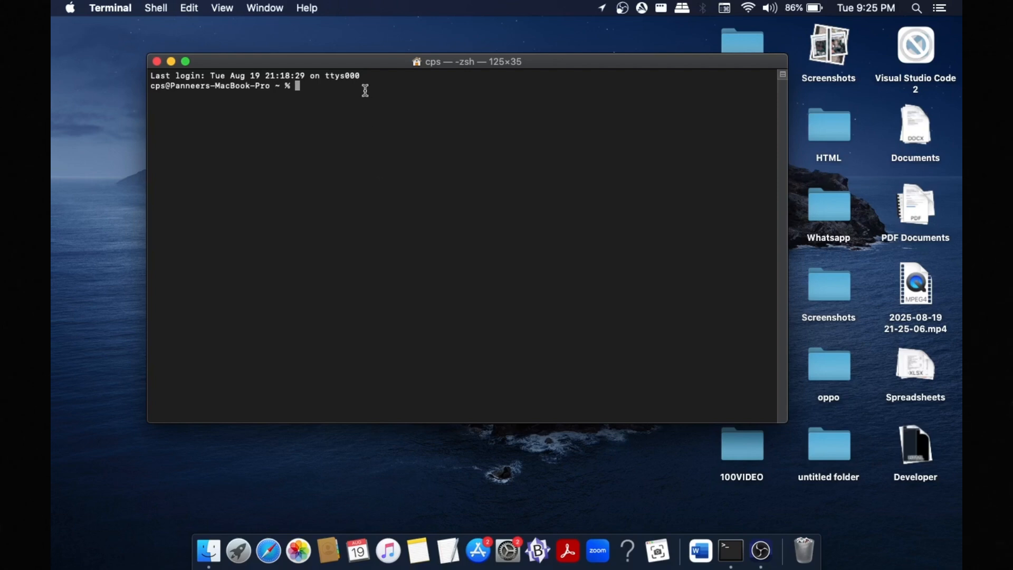
mouse_move(542, 175)
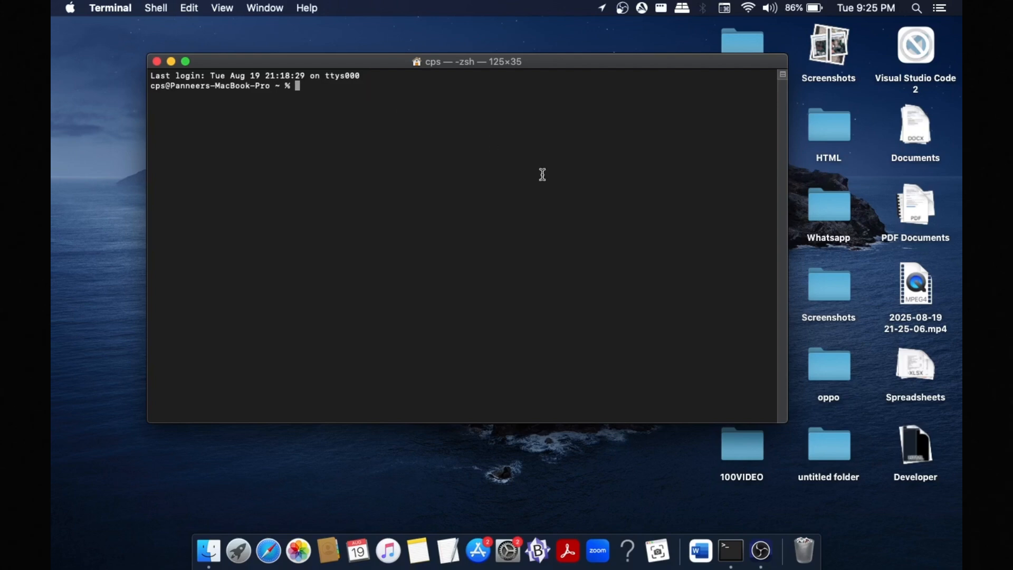
mouse_move(376, 52)
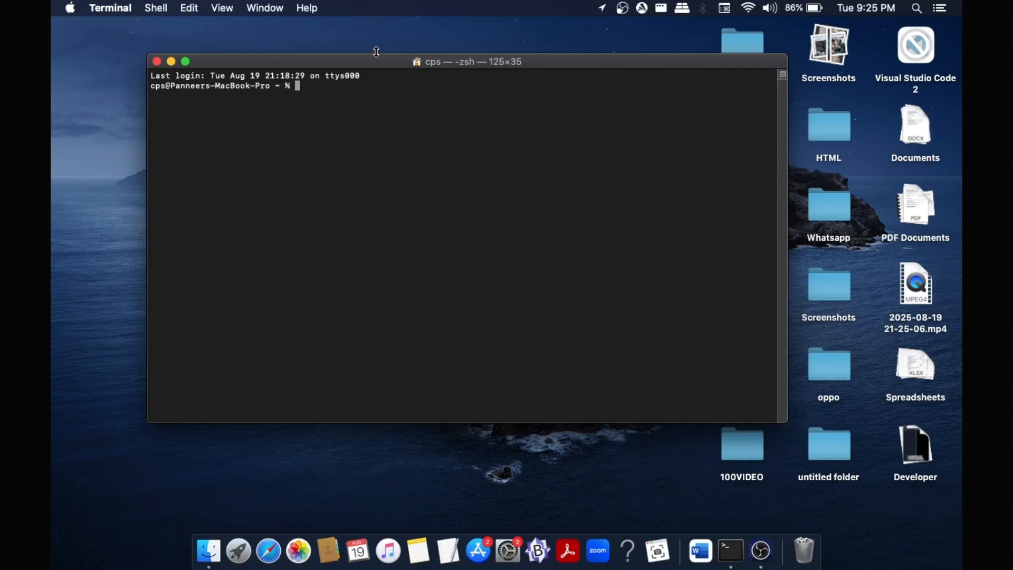
mouse_move(115, 10)
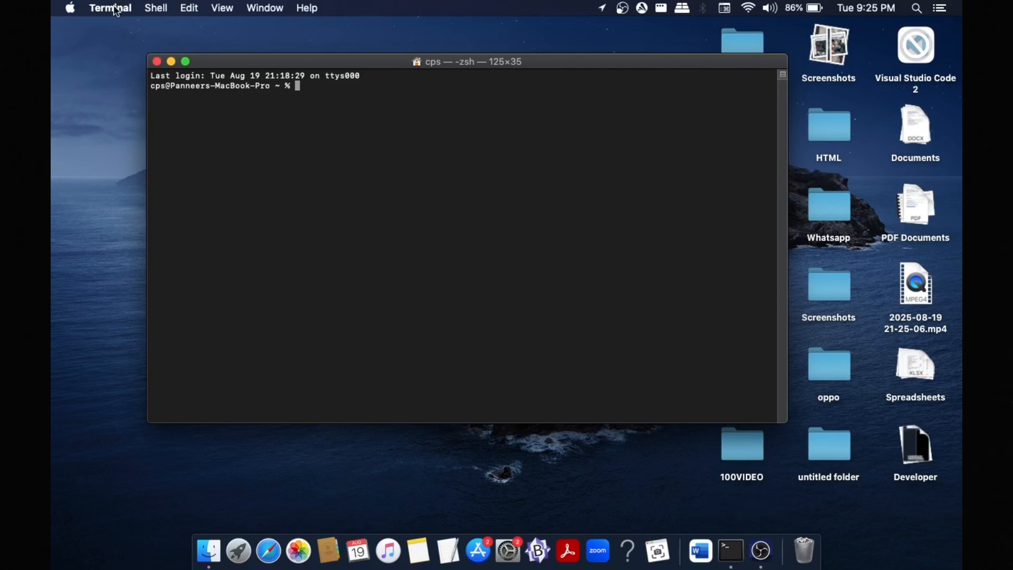
Open Terminal Preferences on the Profiles section for the Basic profile.
left_click(110, 7)
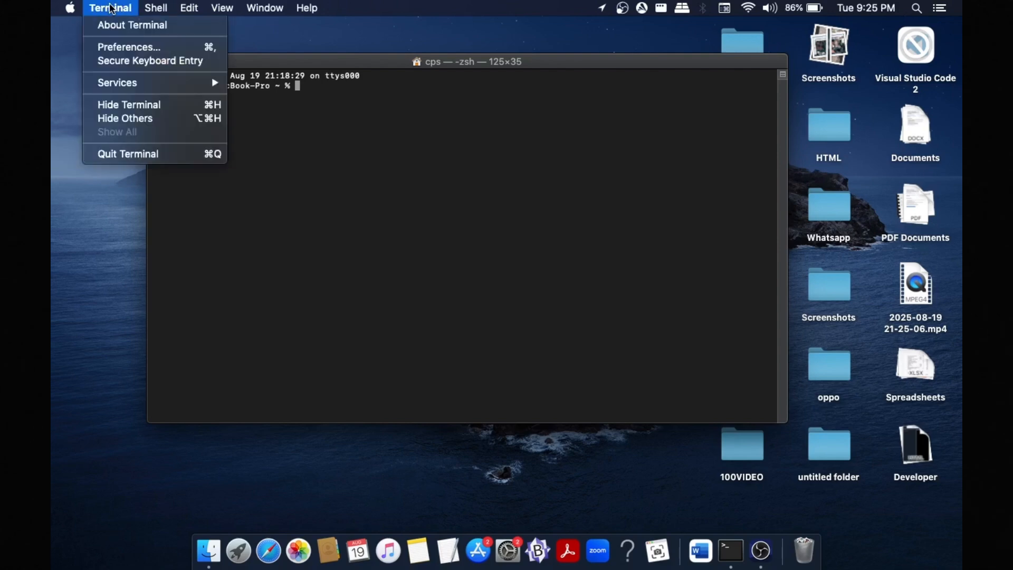
mouse_move(129, 46)
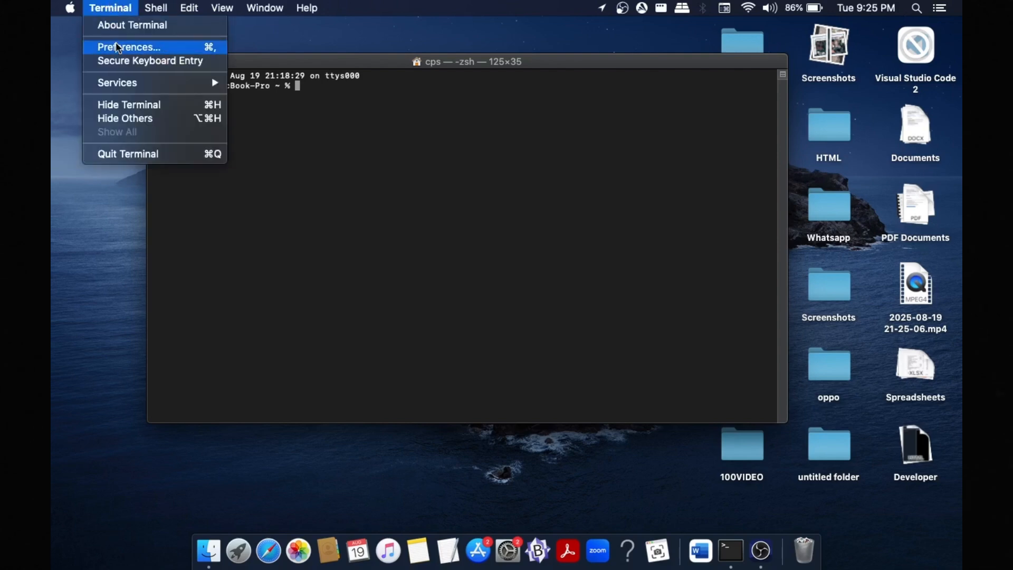
left_click(129, 46)
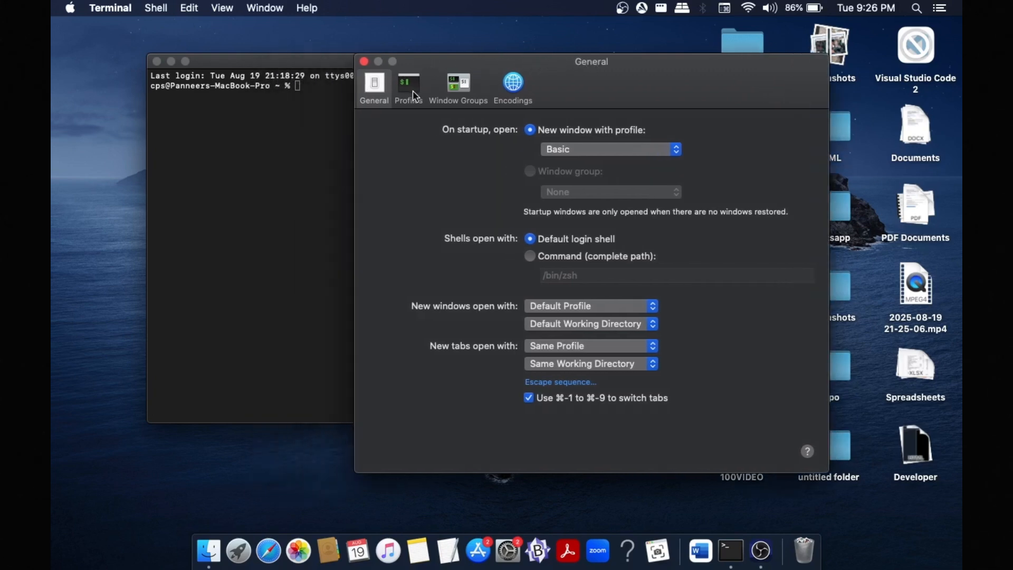
left_click(408, 87)
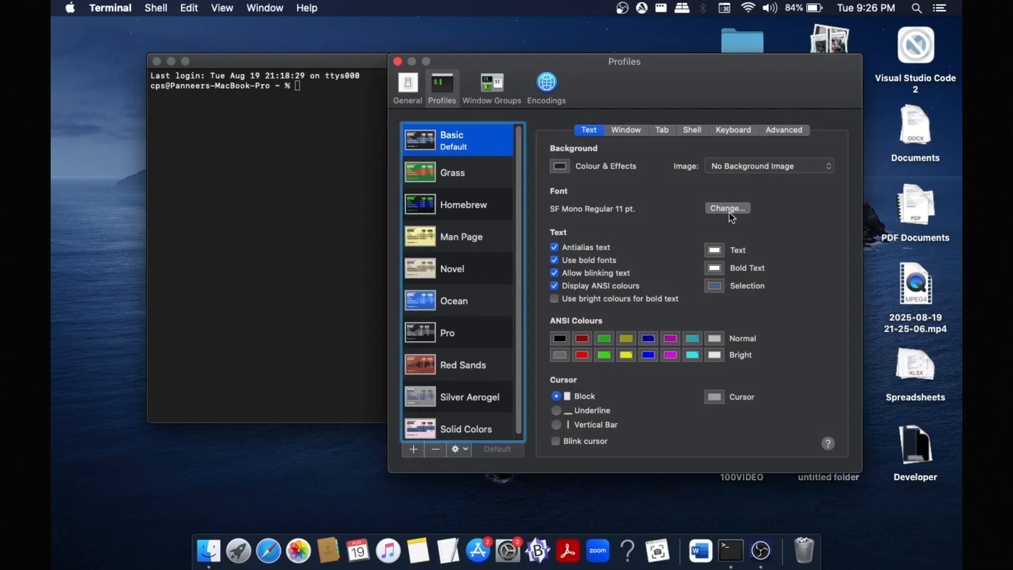
Change the Basic profile font size from 11 to 36 pt in the font chooser.
left_click(726, 208)
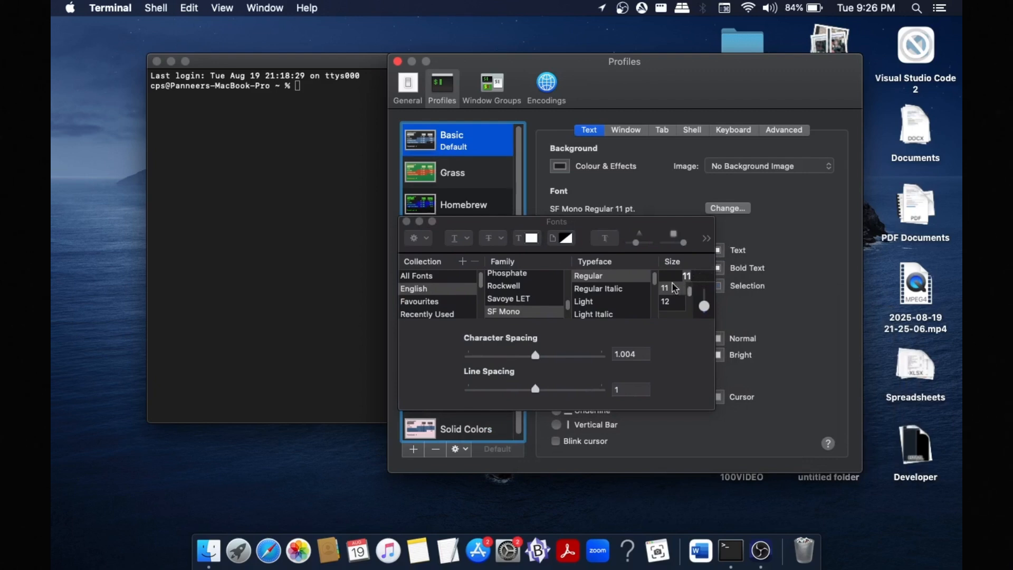
mouse_move(589, 326)
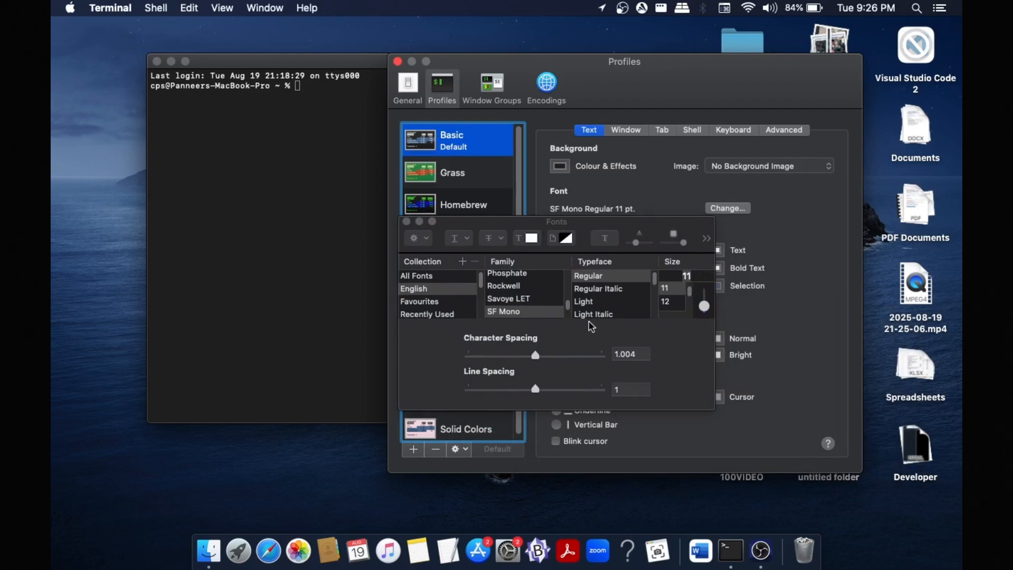
mouse_move(671, 302)
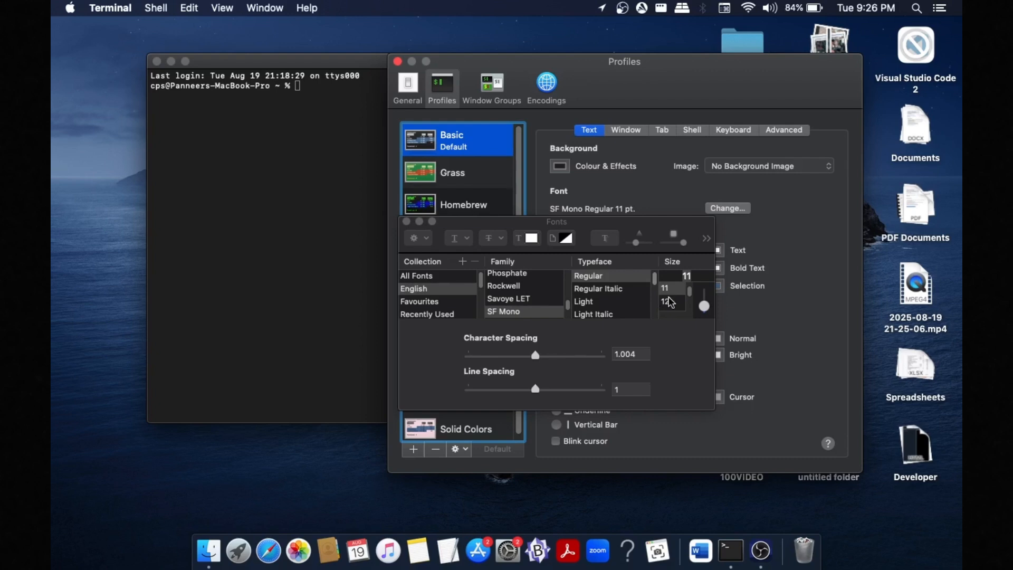
scroll("down", 3)
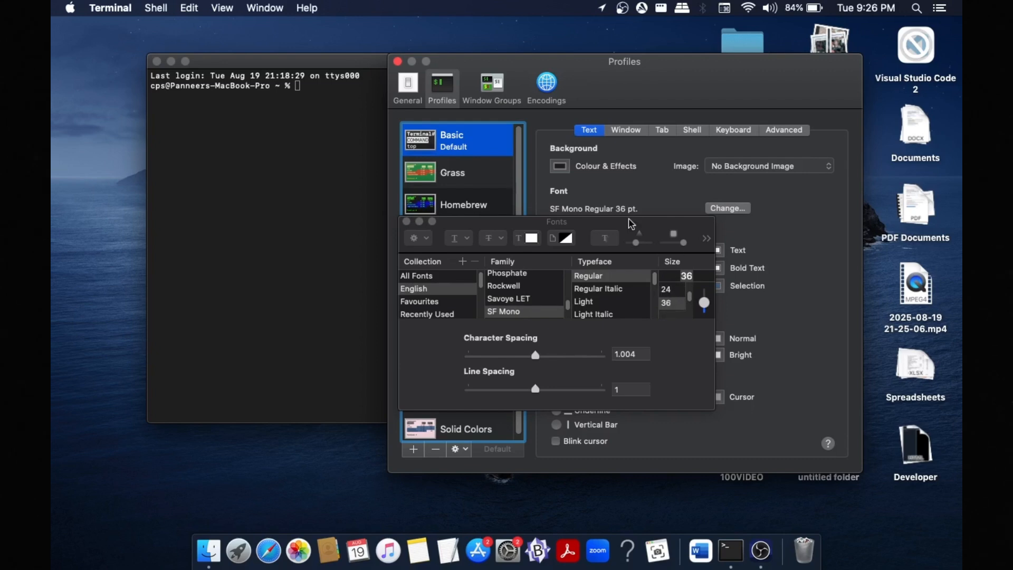
mouse_move(406, 222)
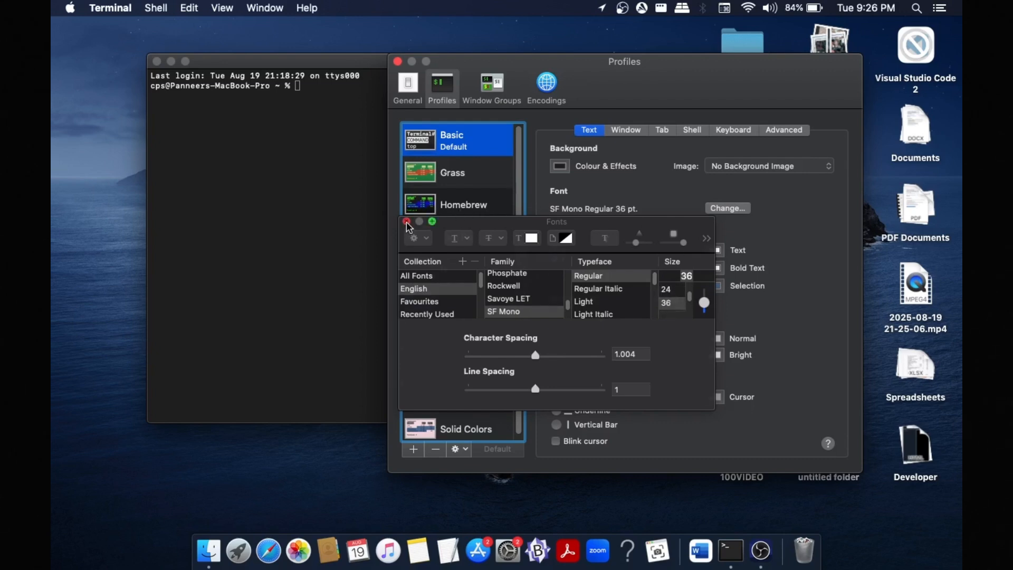
Close Fonts, Preferences and the old window, then launch a new Terminal window from the Dock.
left_click(406, 222)
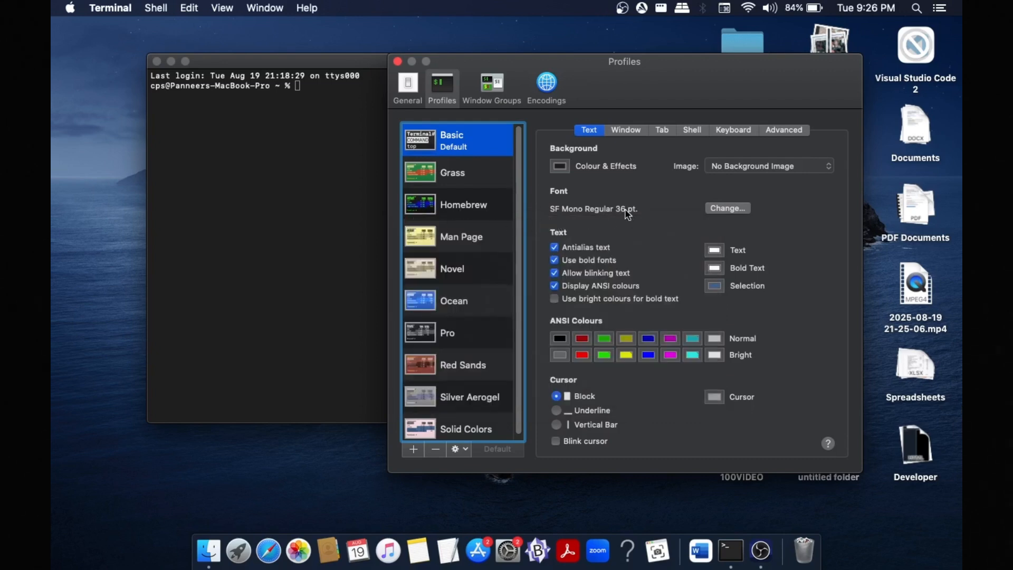
mouse_move(579, 180)
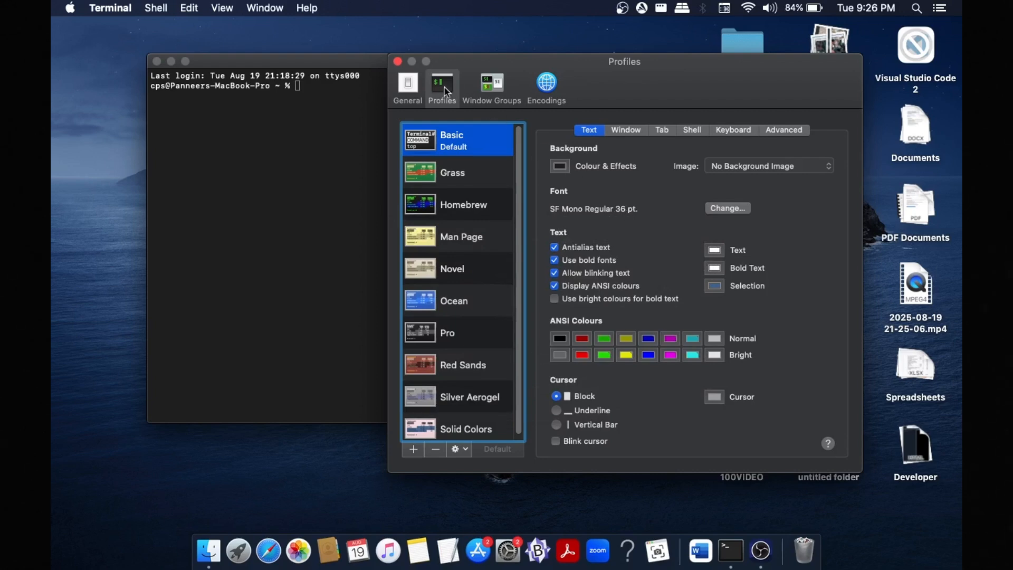
left_click(398, 61)
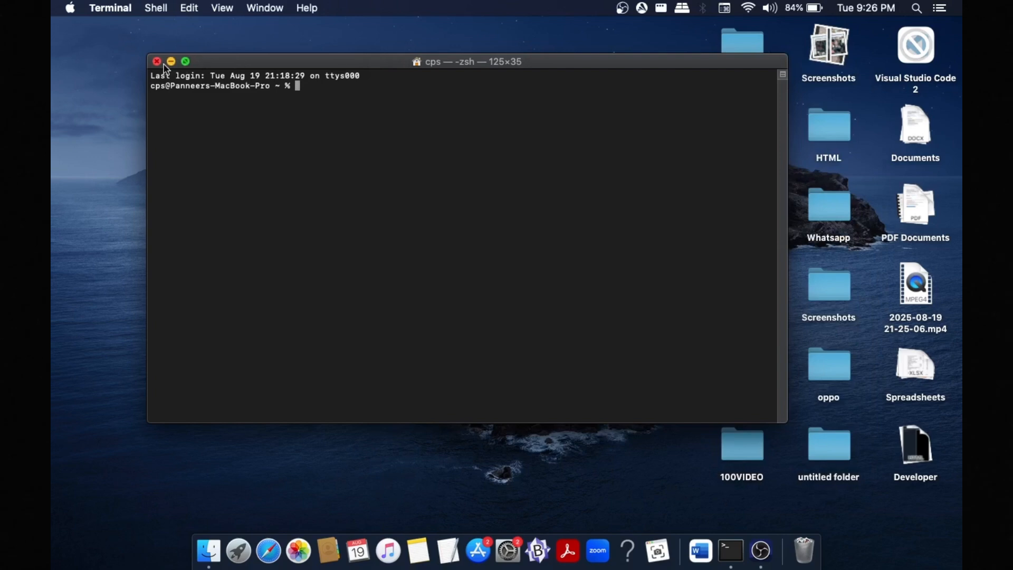
left_click(157, 61)
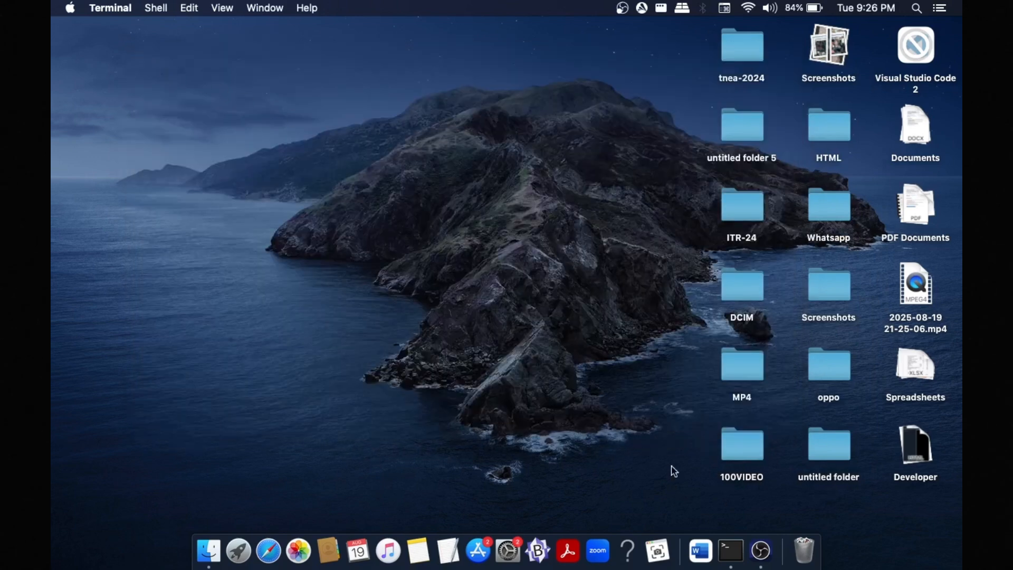
left_click(730, 550)
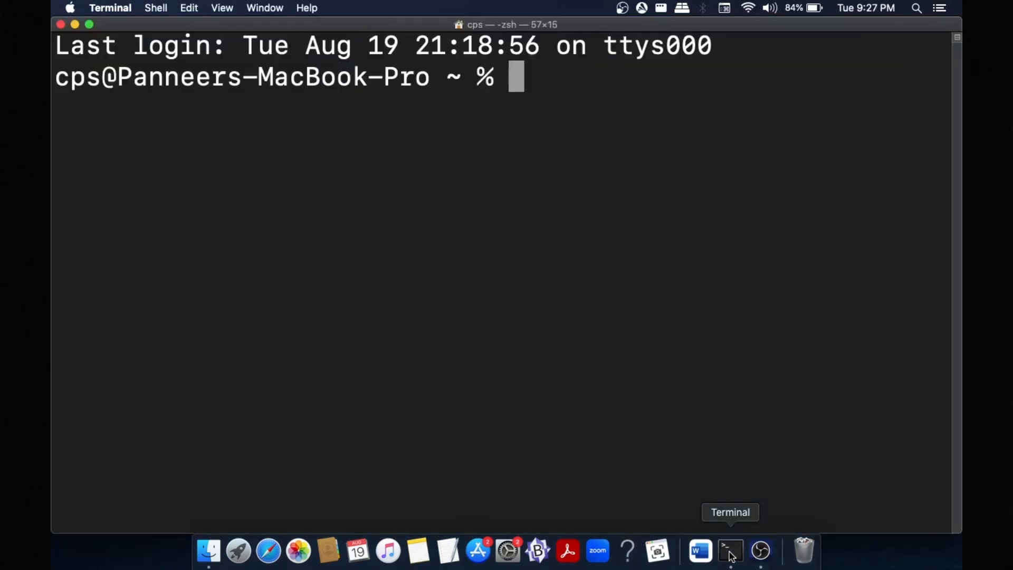
mouse_move(288, 16)
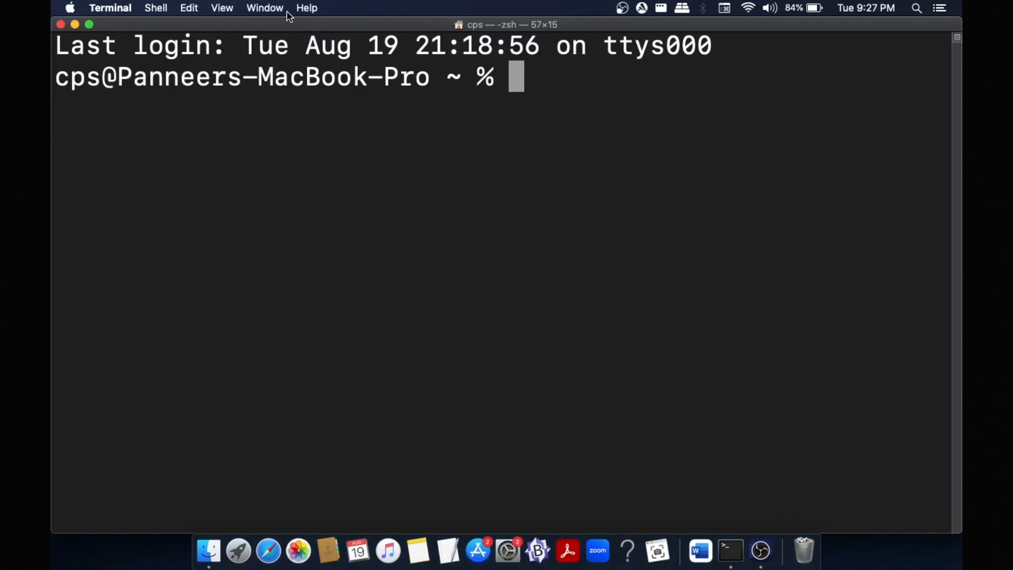